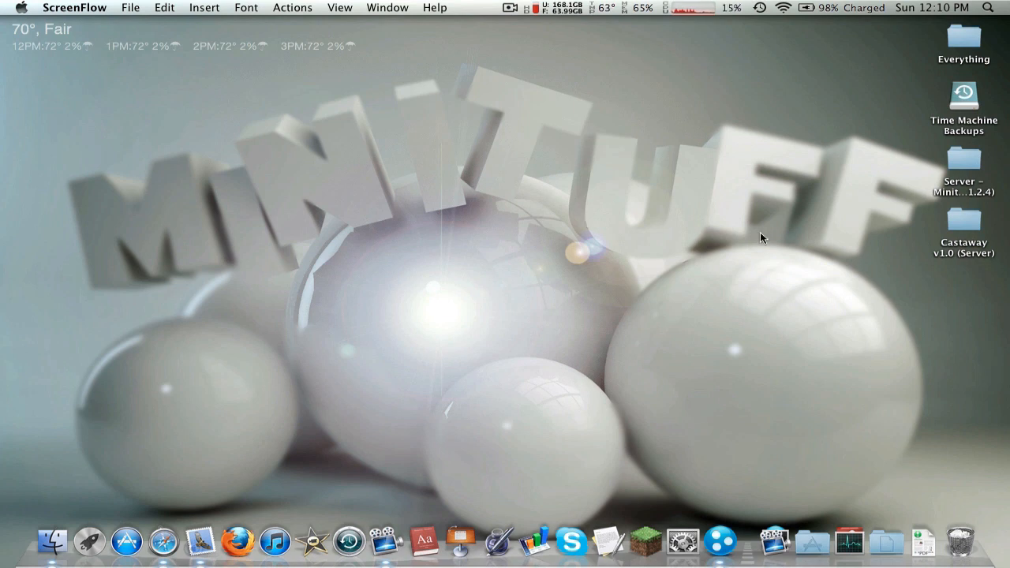
{"action": "mouse_move", "coordinate": [799, 213]}
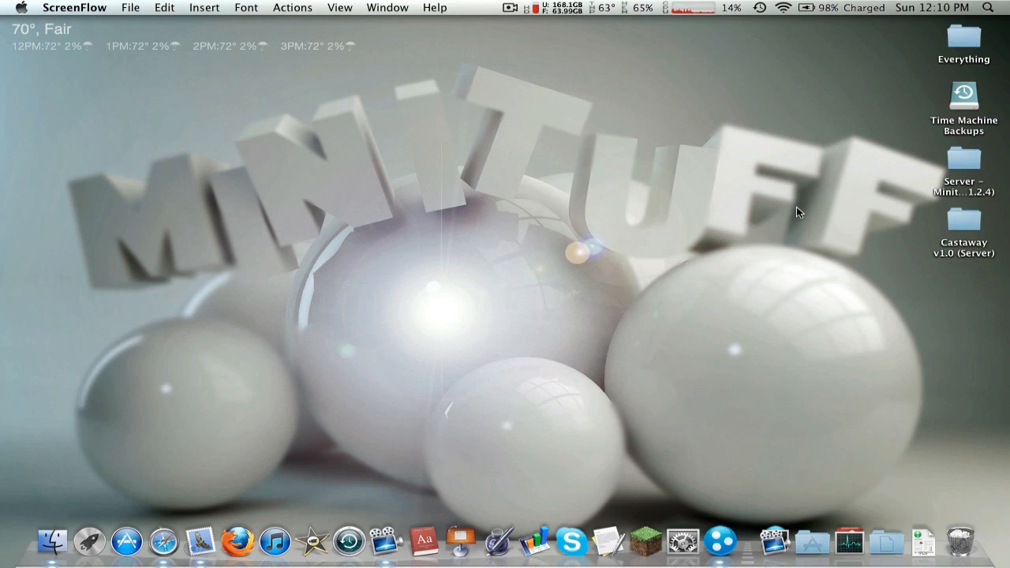
{"action": "mouse_move", "coordinate": [905, 179]}
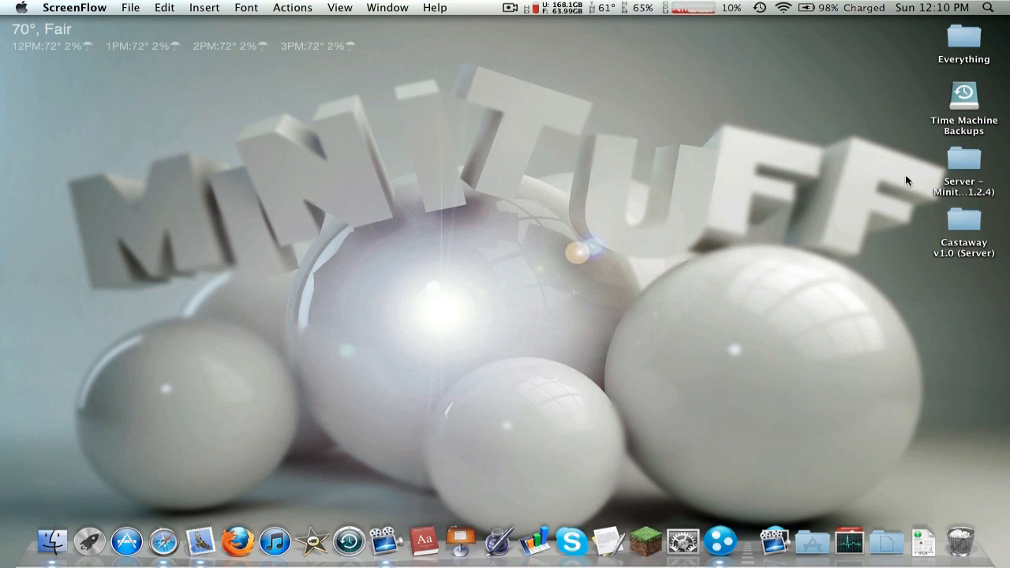
Navigate into the Server folder inside the Minituff (1.2.4) server files.
{"action": "double_click", "coordinate": [968, 171]}
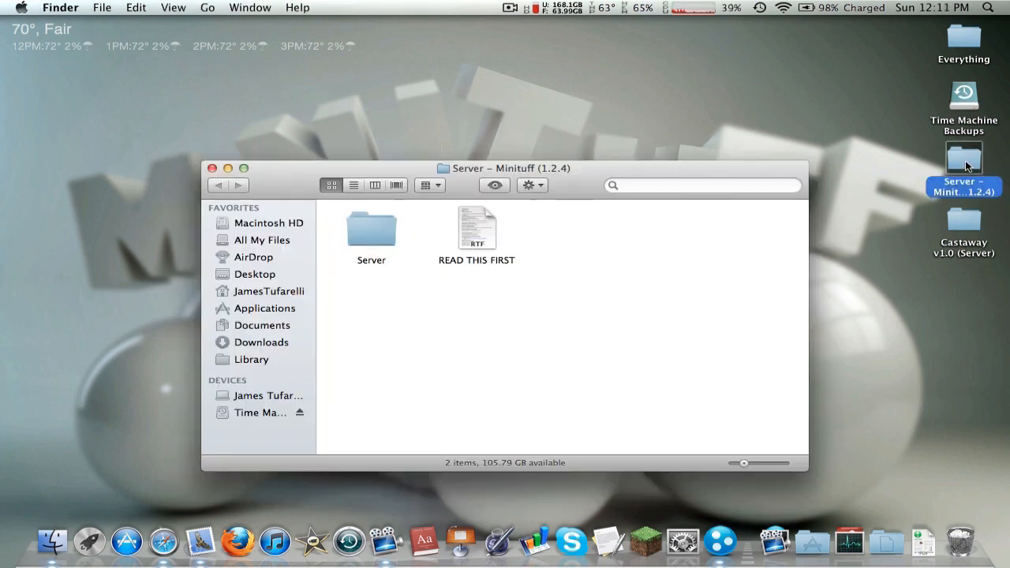
{"action": "left_click", "coordinate": [371, 229]}
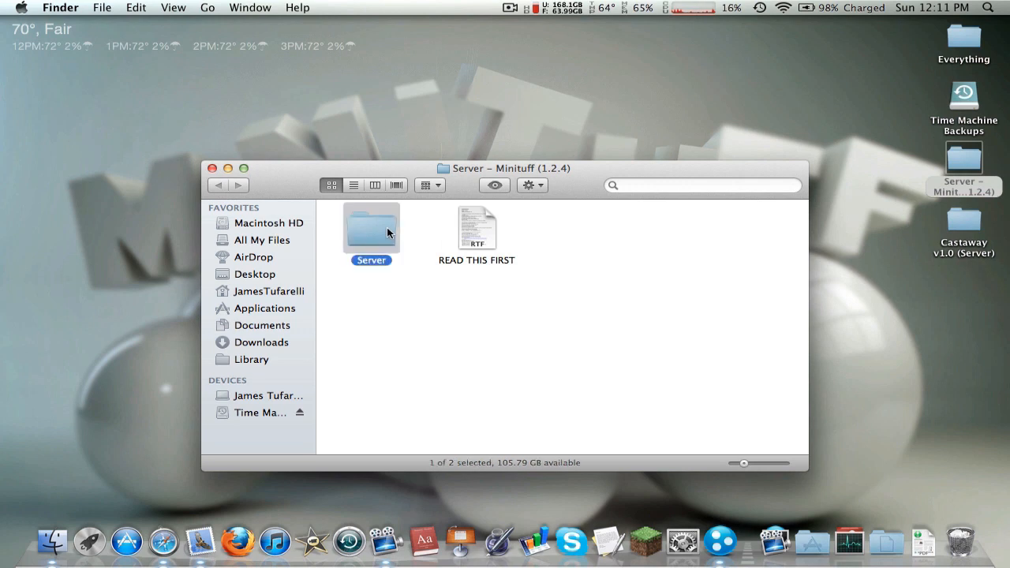
{"action": "double_click", "coordinate": [371, 227]}
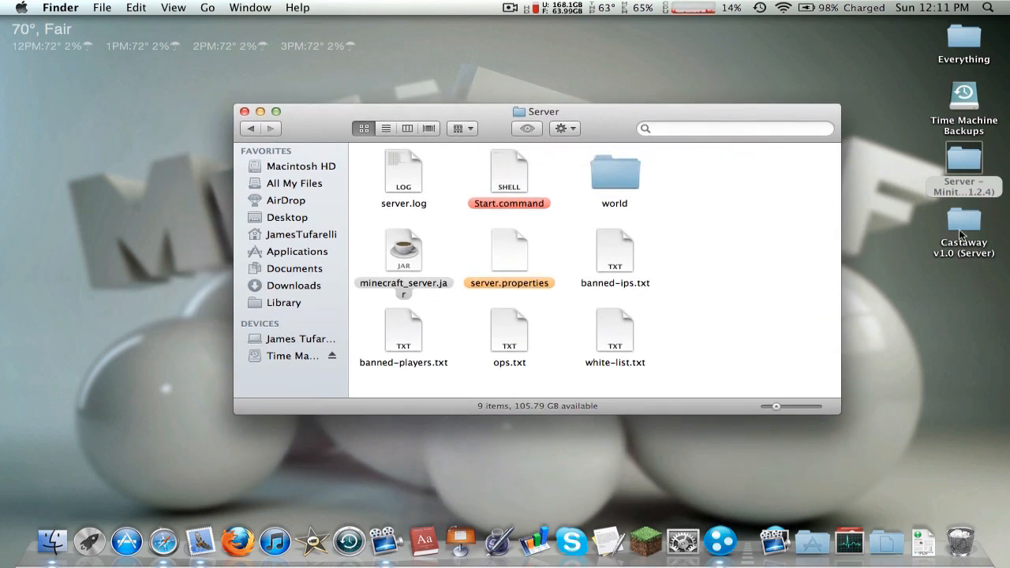
Drag the old world folder out of the Server window, leaving eight items.
{"action": "left_click", "coordinate": [965, 213]}
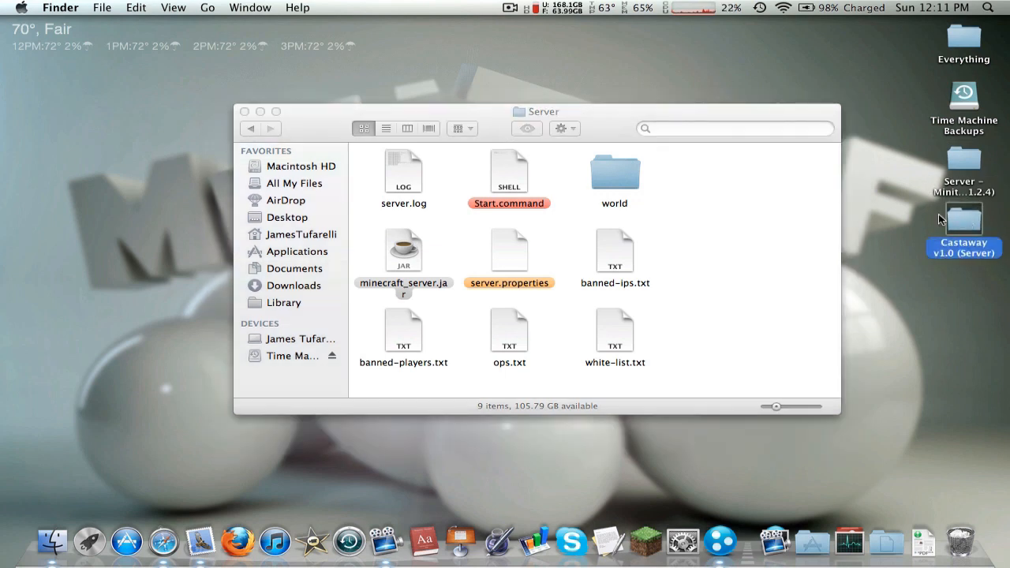
{"action": "mouse_move", "coordinate": [998, 268]}
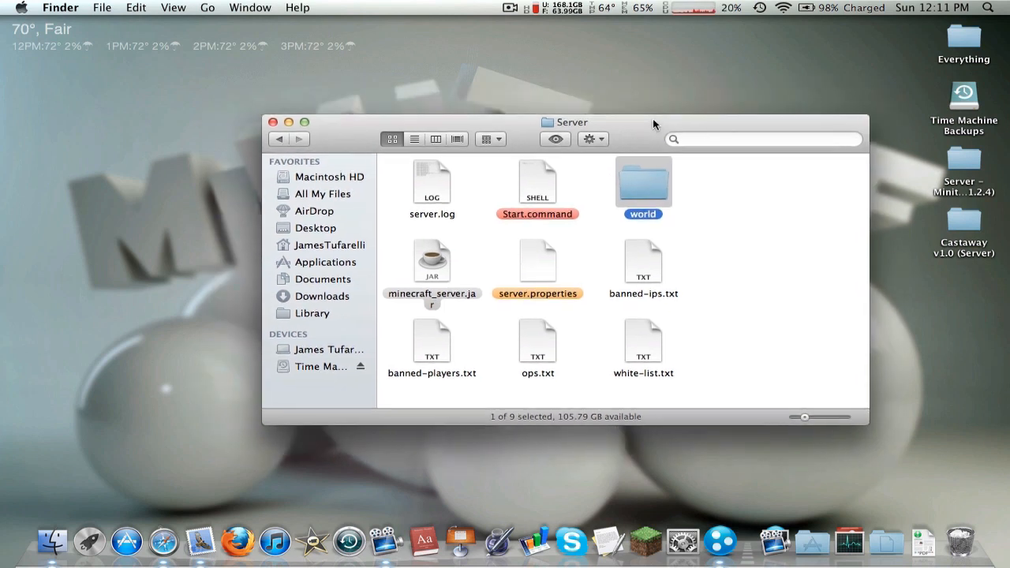
{"action": "left_click_drag", "start_coordinate": [568, 121], "coordinate": [557, 117]}
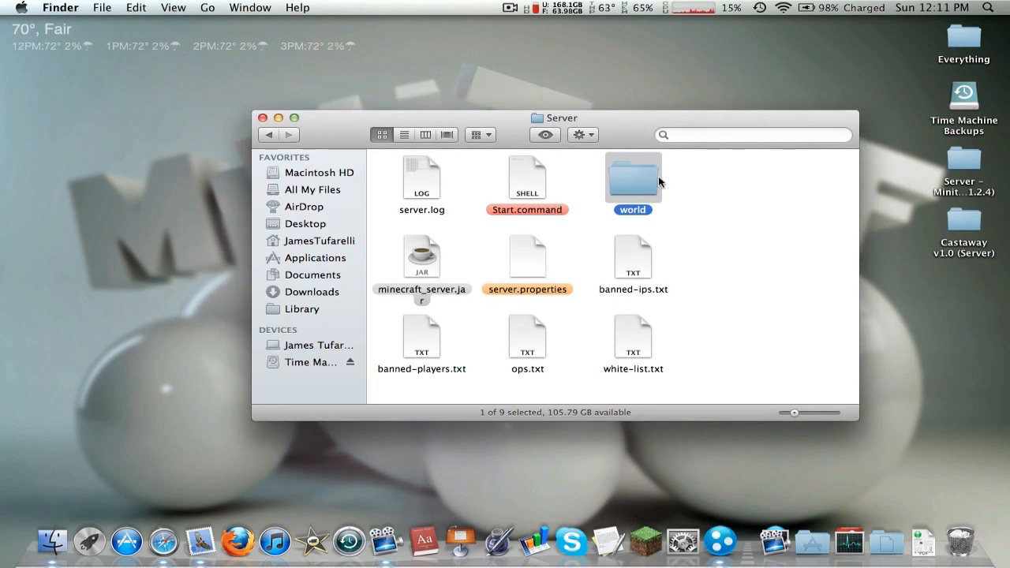
{"action": "mouse_move", "coordinate": [642, 182]}
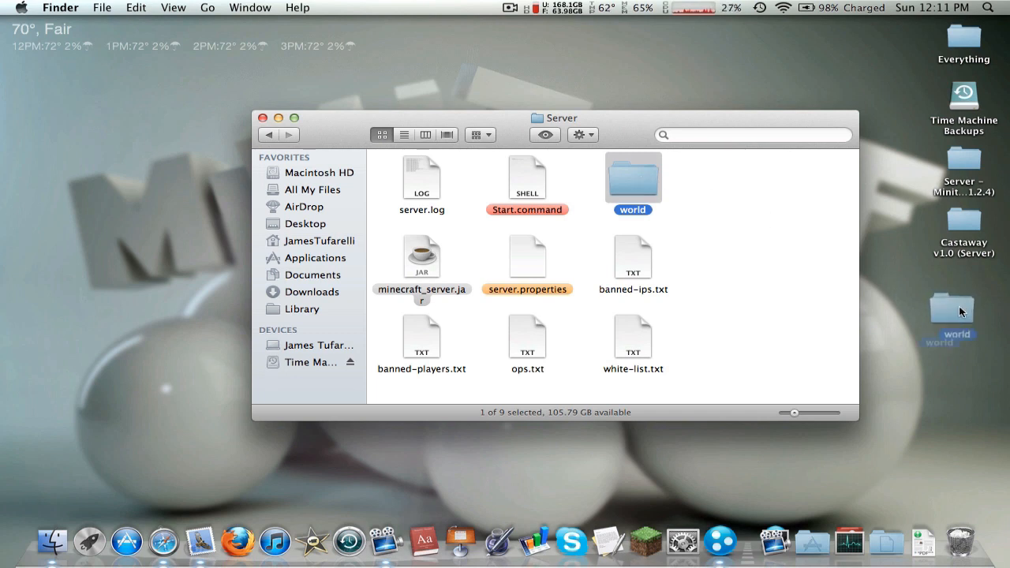
{"action": "left_click_drag", "start_coordinate": [951, 307], "coordinate": [939, 481]}
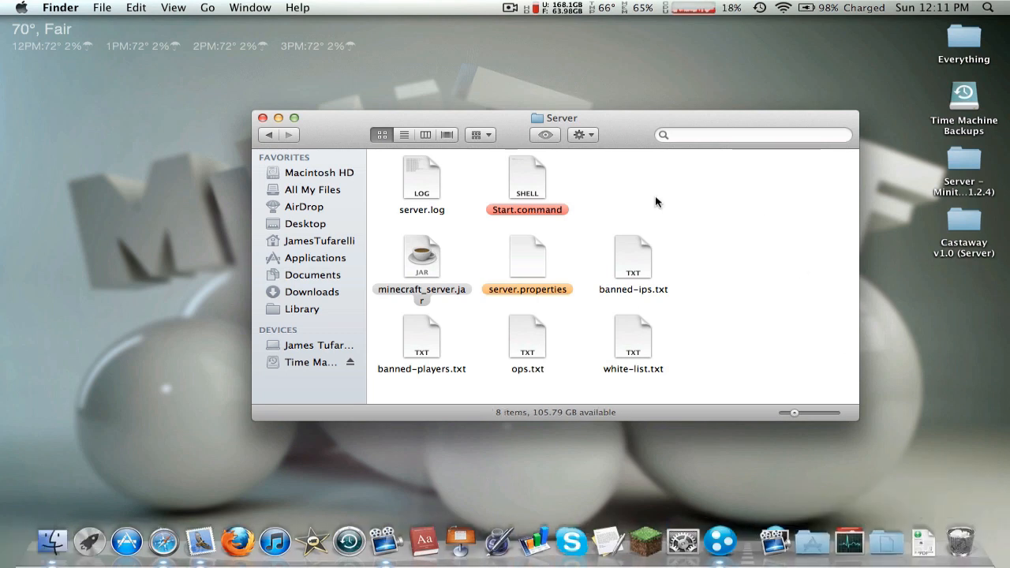
Bring the Castaway v1.0 (Server) map folder into the Server folder and check its contents.
{"action": "left_click", "coordinate": [961, 238]}
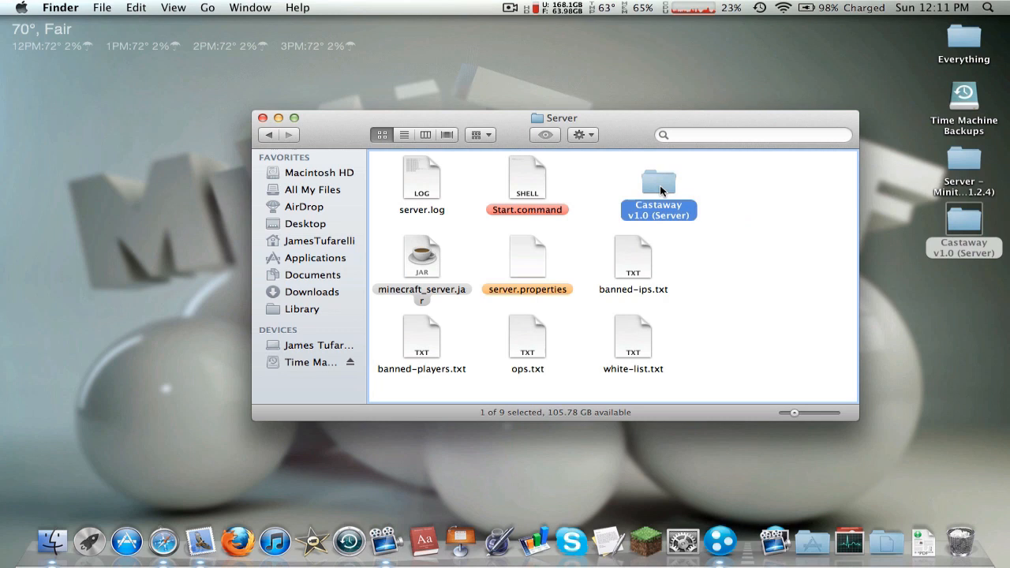
{"action": "double_click", "coordinate": [659, 181]}
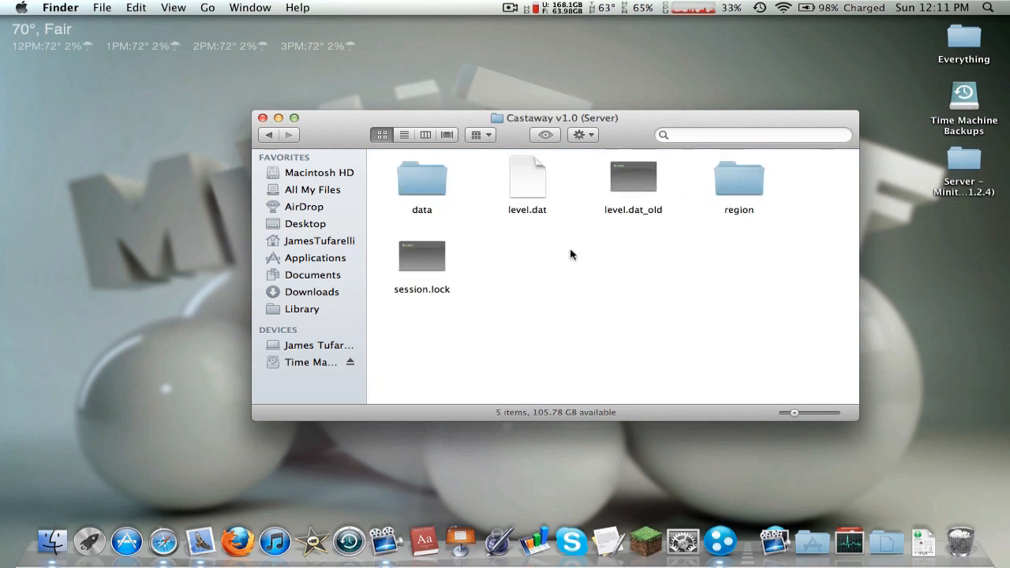
{"action": "mouse_move", "coordinate": [487, 199]}
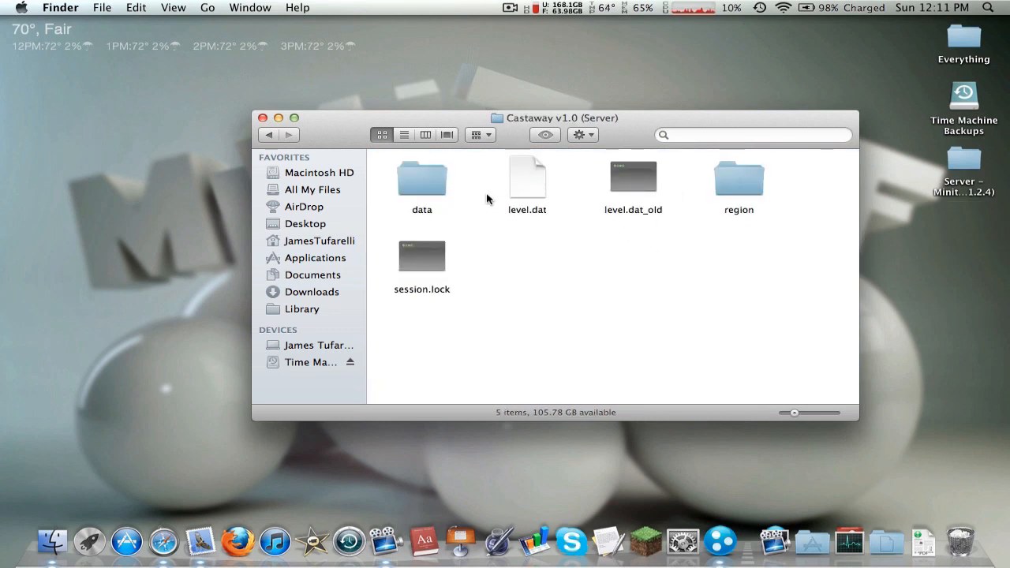
{"action": "key", "text": "cmd+a"}
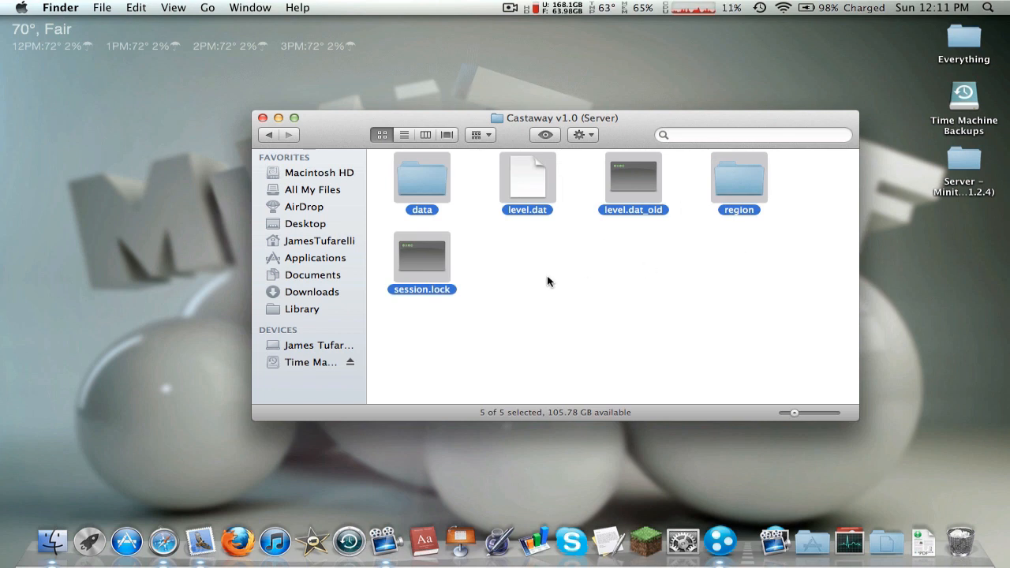
{"action": "left_click", "coordinate": [519, 291]}
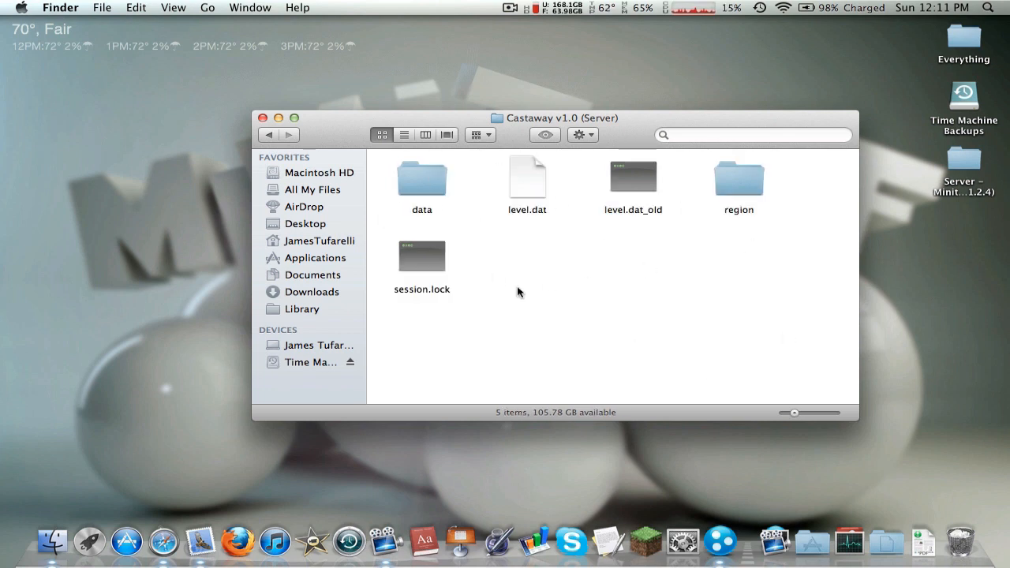
{"action": "left_click", "coordinate": [268, 134]}
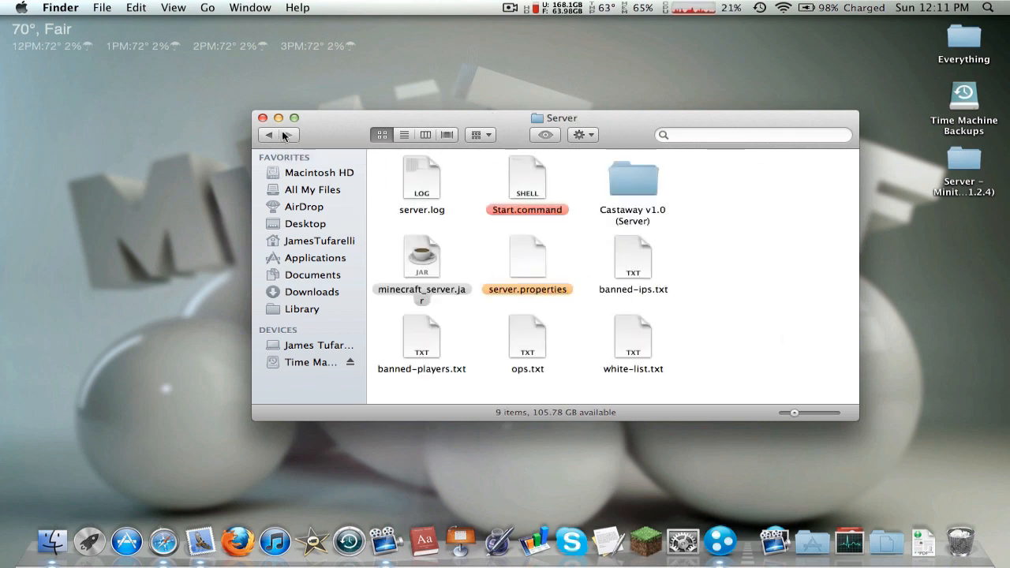
Rename the Castaway map folder to 'world'.
{"action": "left_click", "coordinate": [632, 176]}
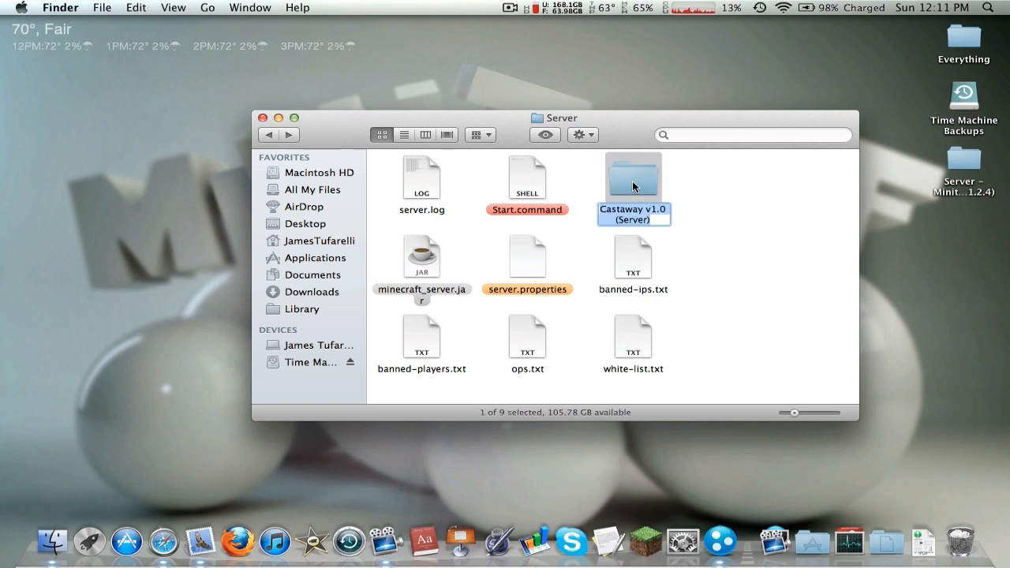
{"action": "type", "text": "world"}
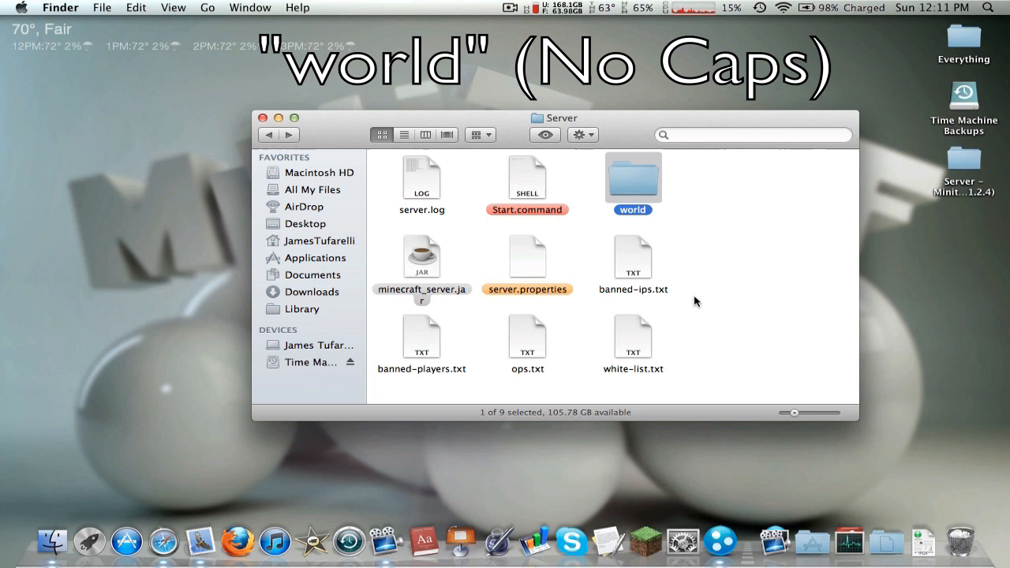
{"action": "left_click", "coordinate": [691, 242]}
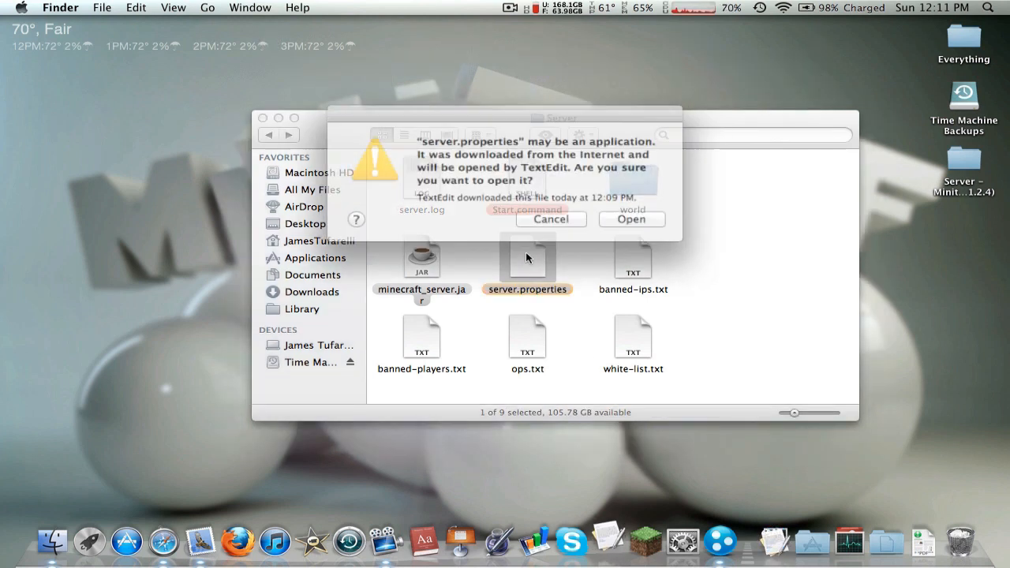
{"action": "left_click", "coordinate": [631, 219]}
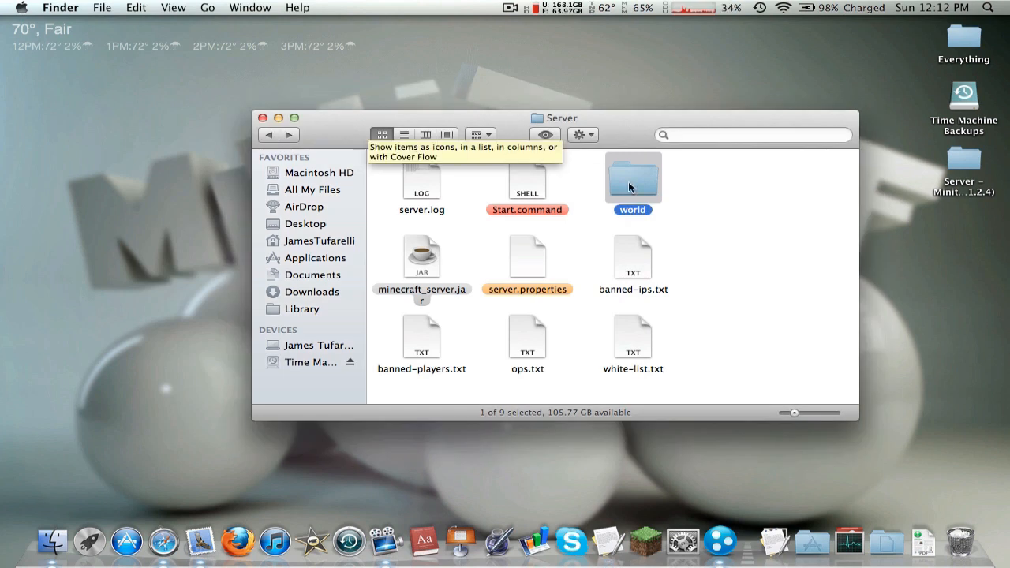
{"action": "mouse_move", "coordinate": [694, 307]}
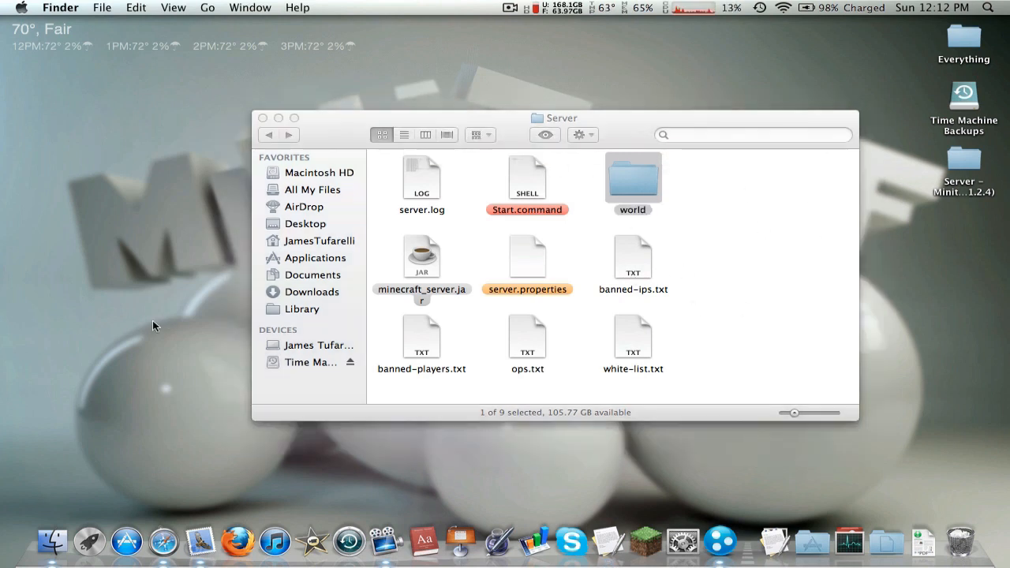
{"action": "mouse_move", "coordinate": [93, 483]}
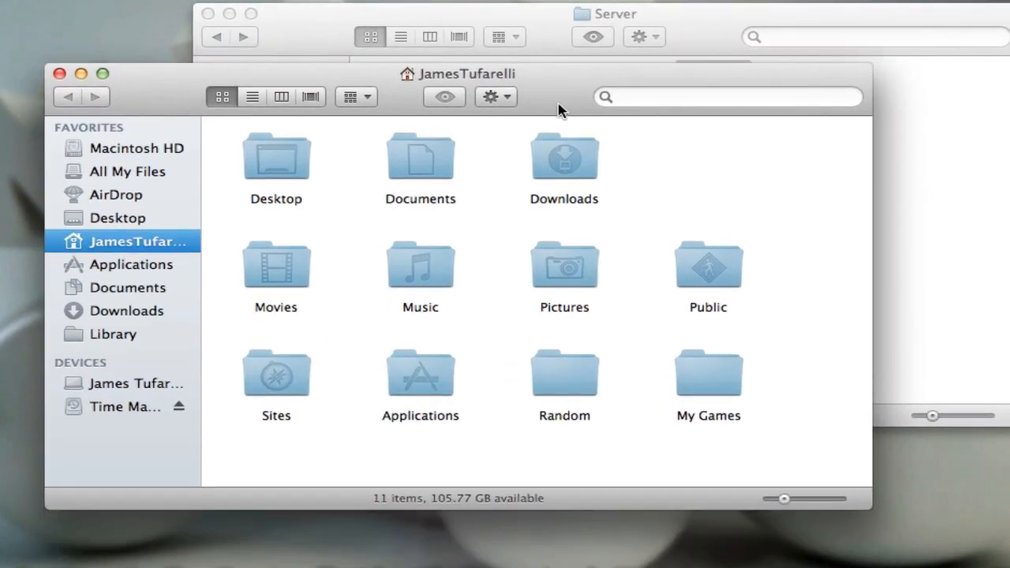
{"action": "mouse_move", "coordinate": [122, 341]}
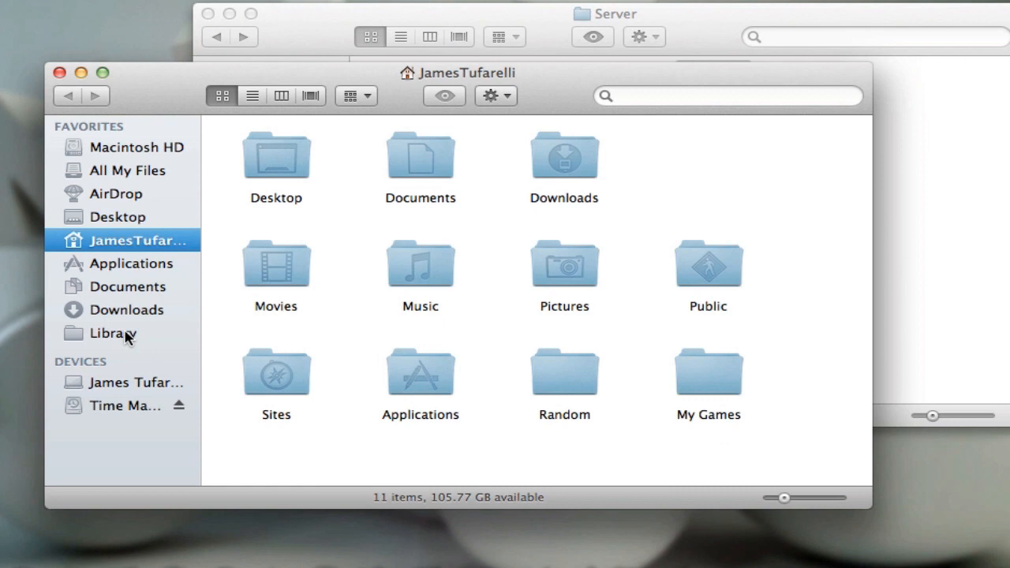
{"action": "mouse_move", "coordinate": [109, 347]}
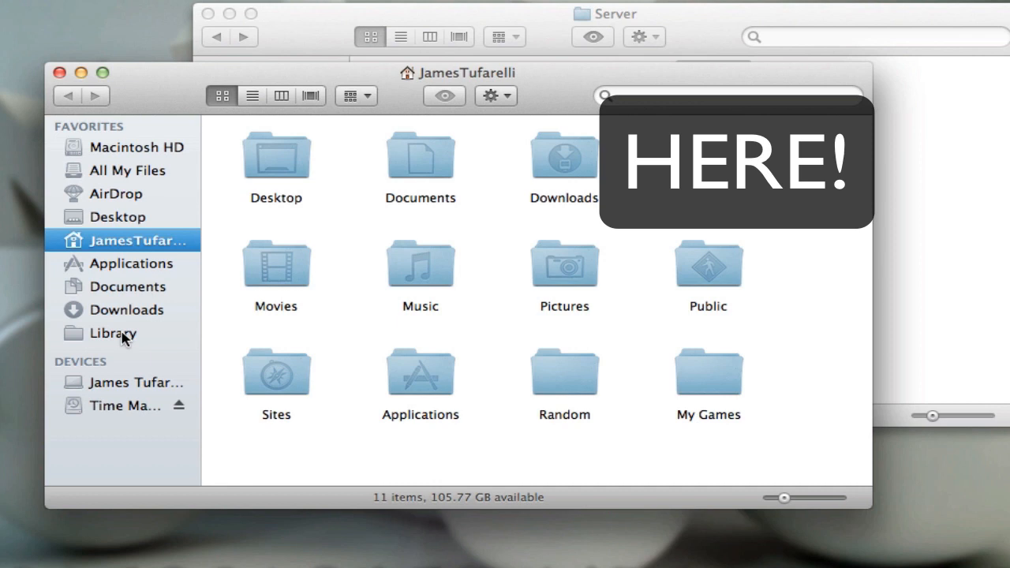
Go into the user Library folder toward the minecraft saves folder.
{"action": "left_click", "coordinate": [111, 333]}
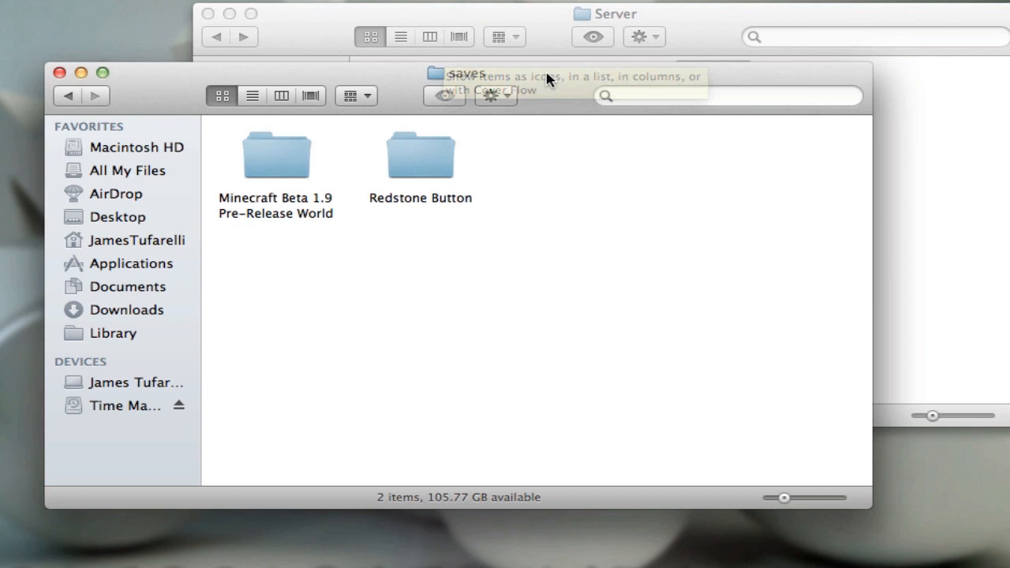
Copy the Redstone Button map into the Server folder and name the copy 'world'.
{"action": "right_click", "coordinate": [292, 253]}
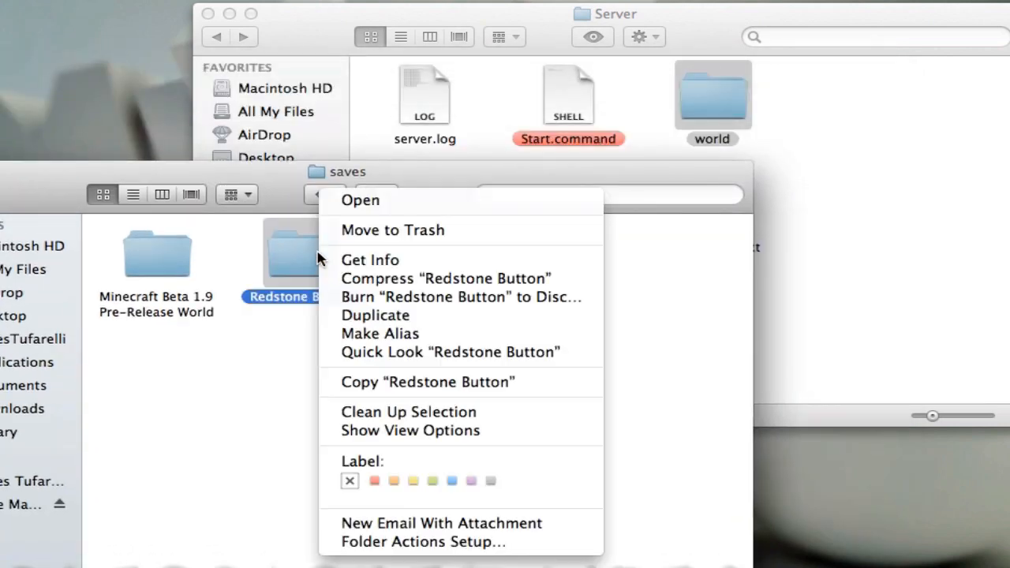
{"action": "mouse_move", "coordinate": [409, 391]}
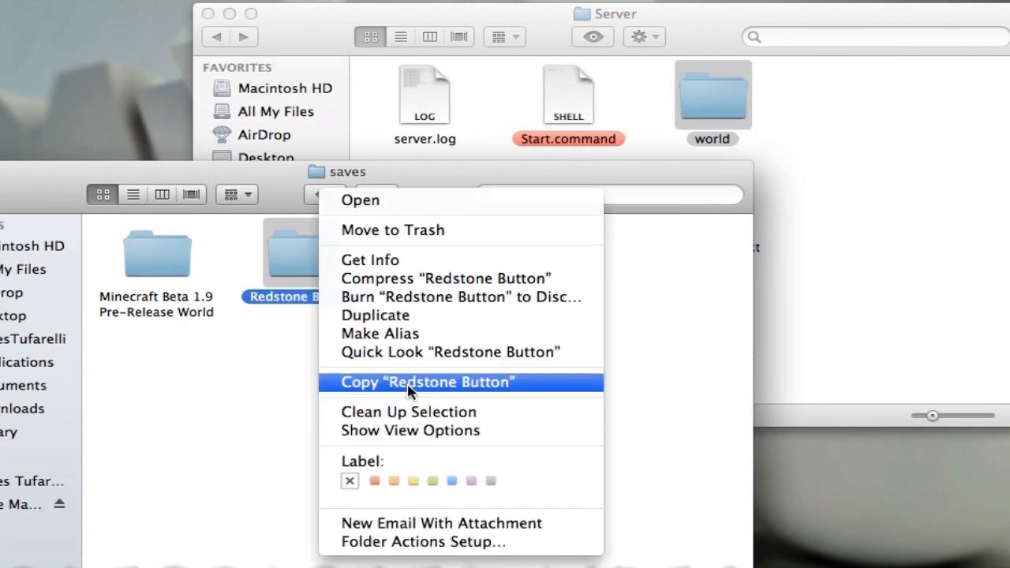
{"action": "left_click", "coordinate": [428, 382]}
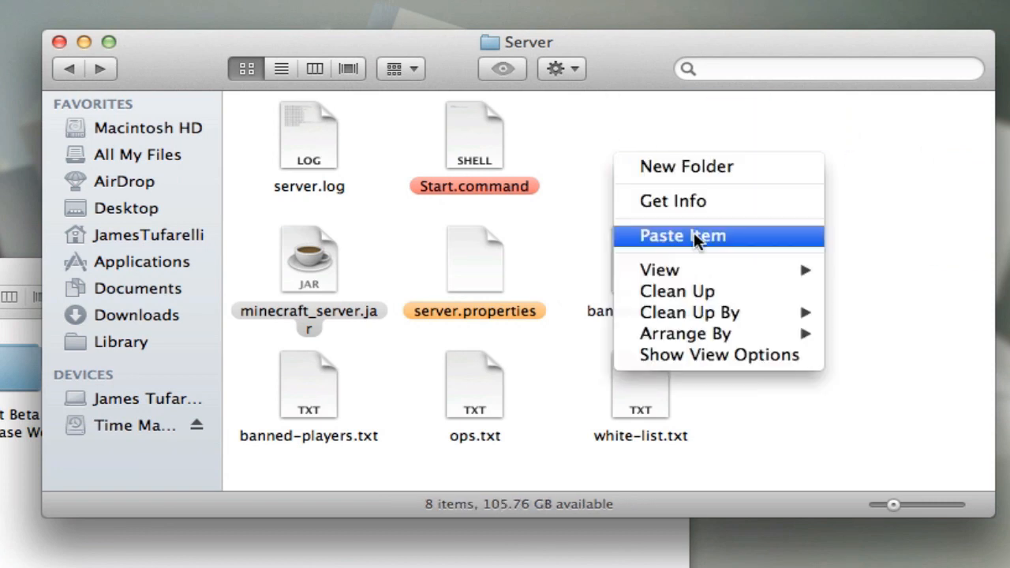
{"action": "left_click", "coordinate": [680, 235]}
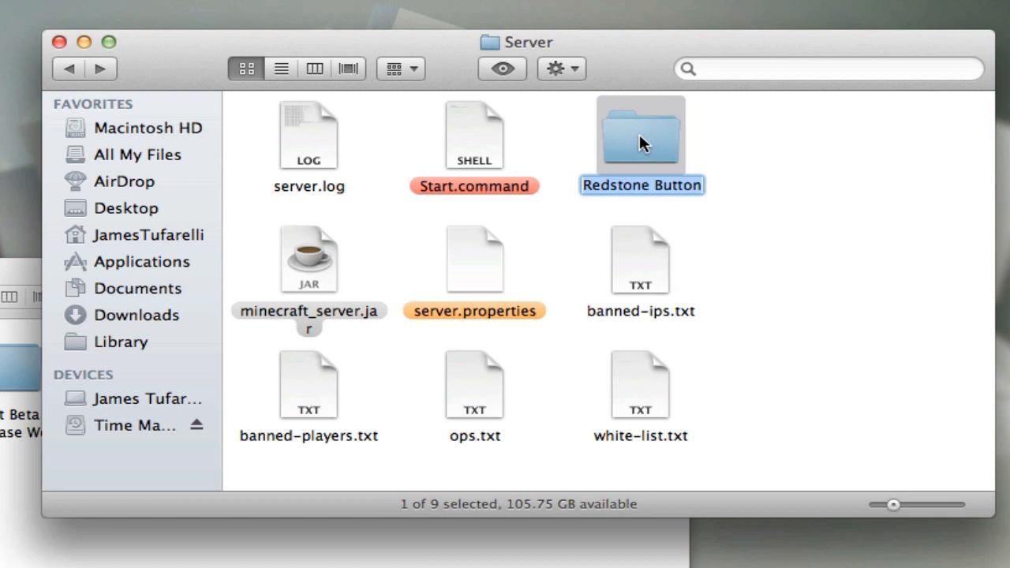
{"action": "type", "text": "world"}
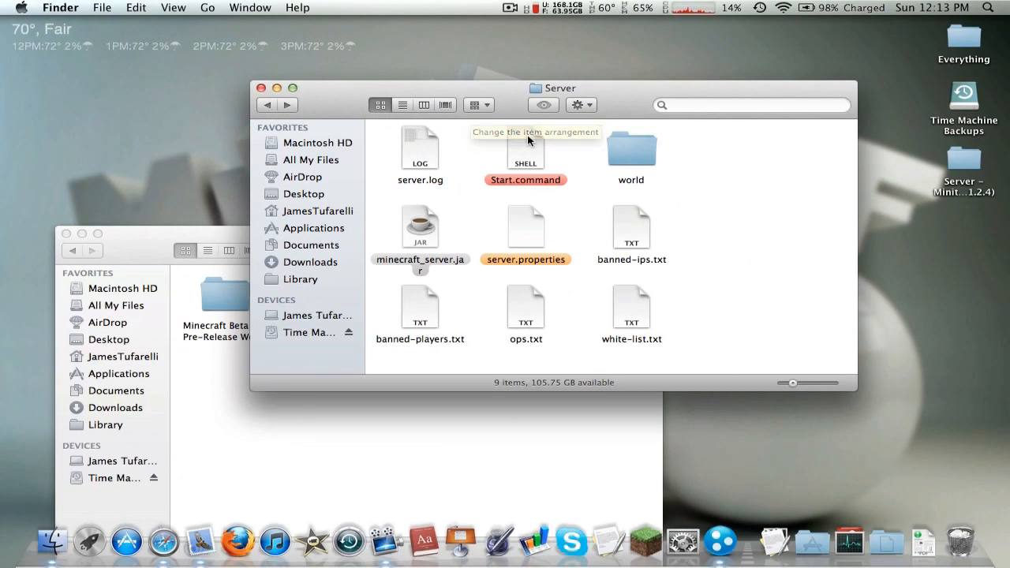
Run Start.command so the 1.2.4 server loads level 'world' and reports Done.
{"action": "double_click", "coordinate": [525, 146]}
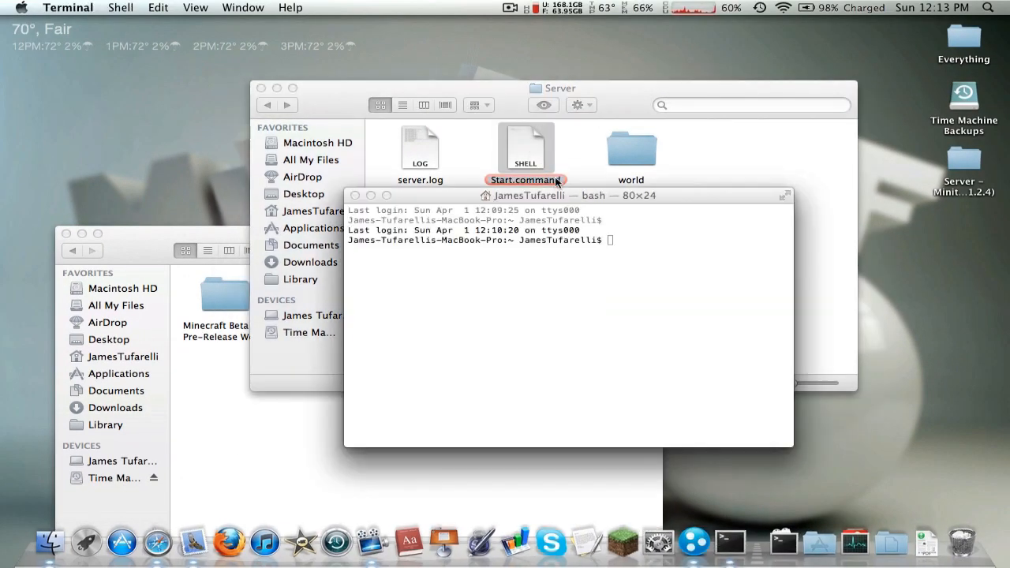
{"action": "double_click", "coordinate": [525, 146]}
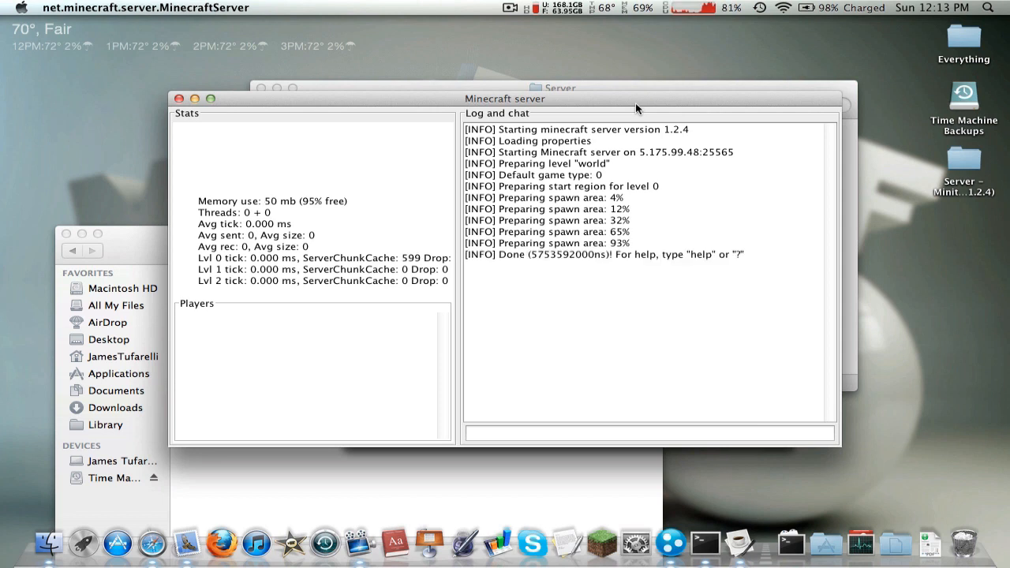
{"action": "mouse_move", "coordinate": [707, 81]}
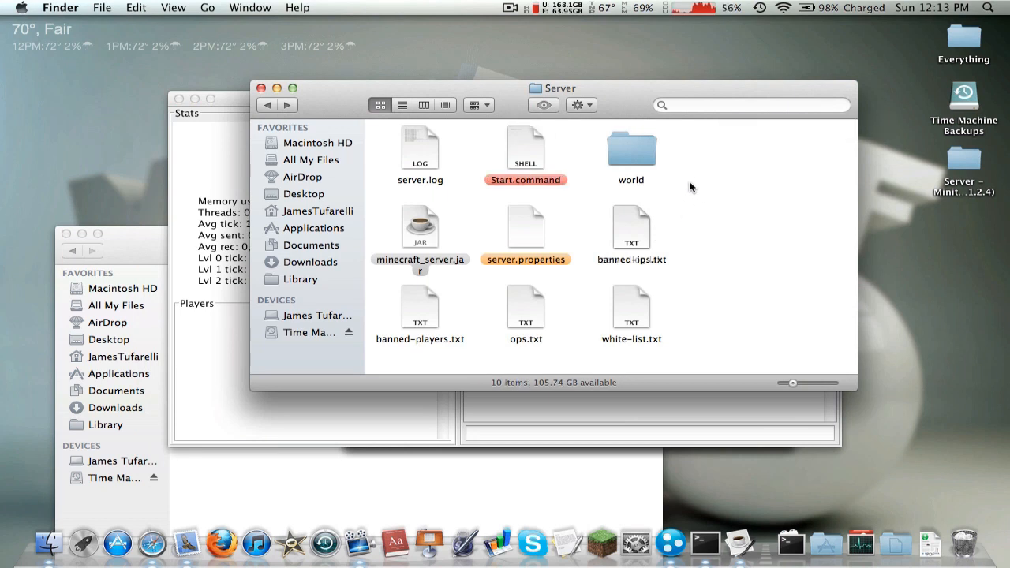
{"action": "mouse_move", "coordinate": [636, 157]}
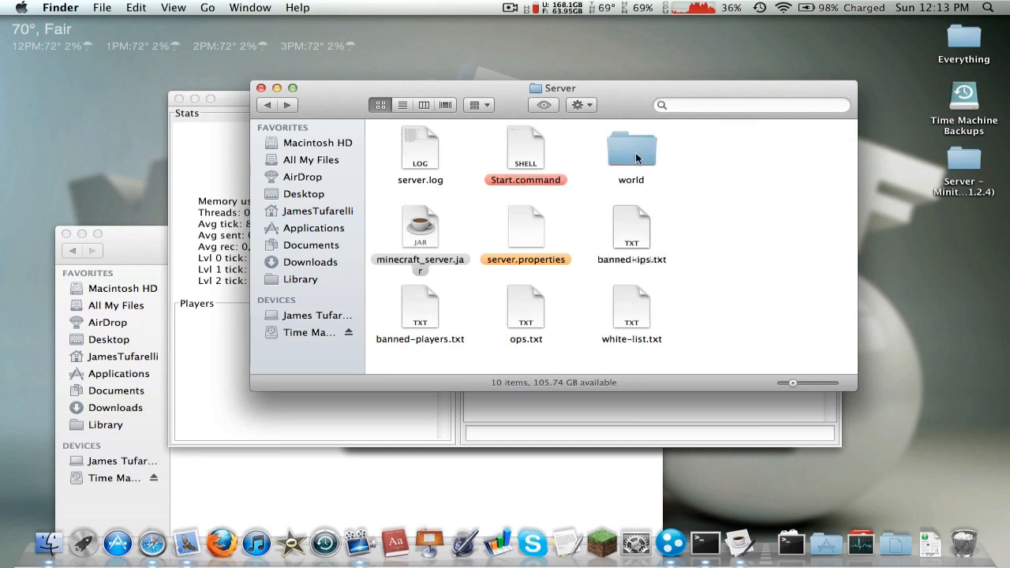
{"action": "mouse_move", "coordinate": [692, 155]}
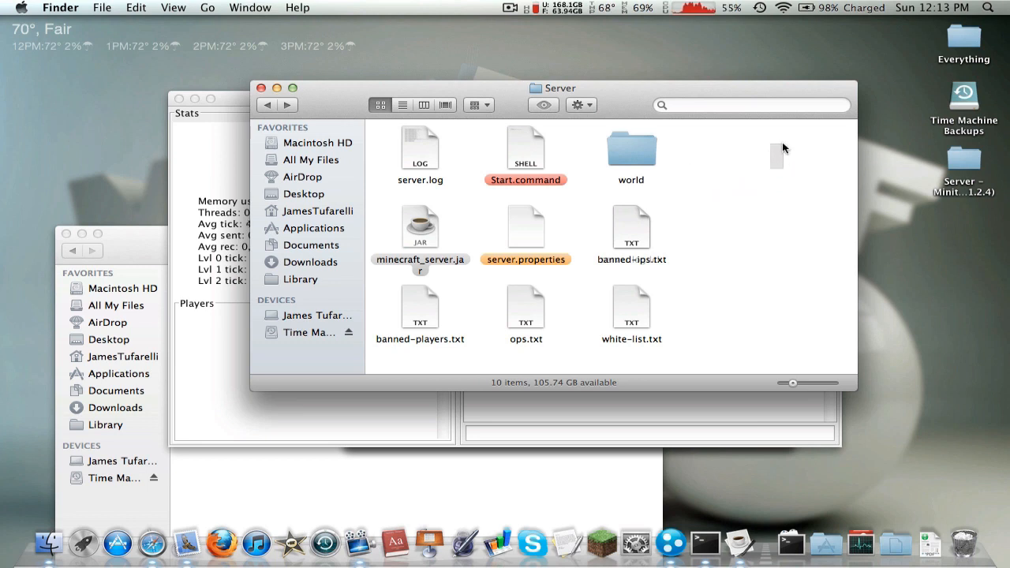
{"action": "left_click", "coordinate": [632, 150]}
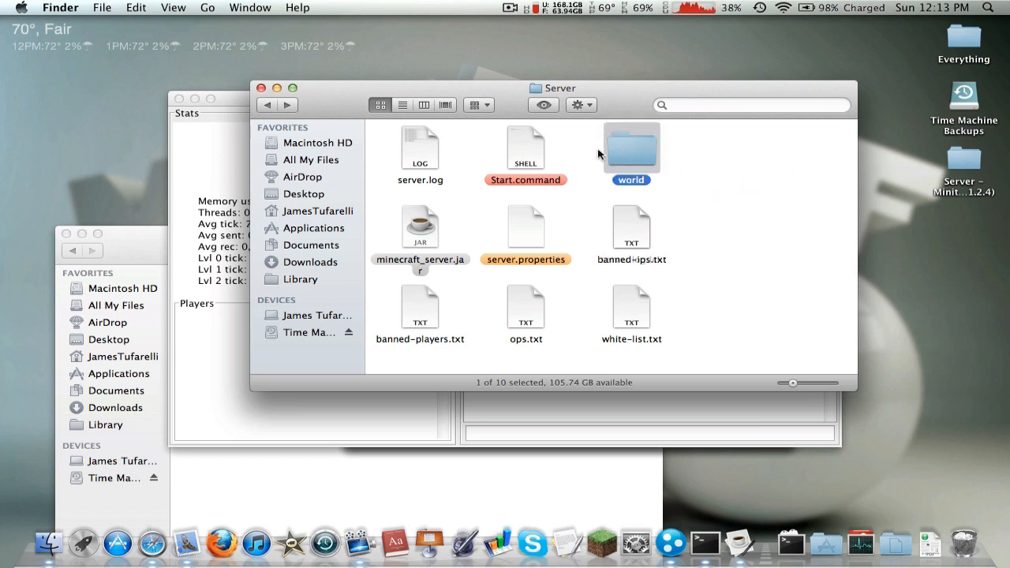
{"action": "mouse_move", "coordinate": [653, 164]}
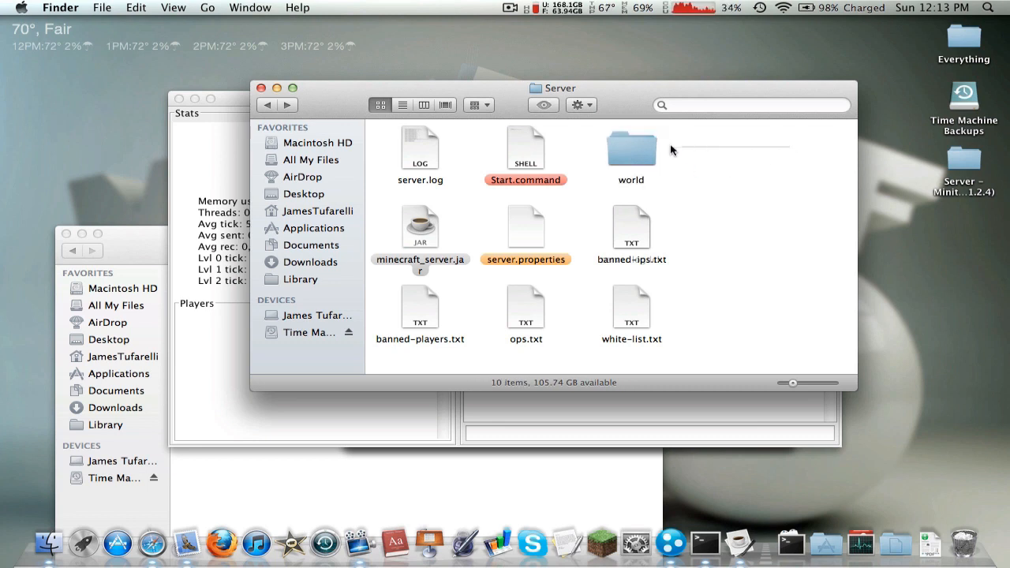
{"action": "mouse_move", "coordinate": [700, 164]}
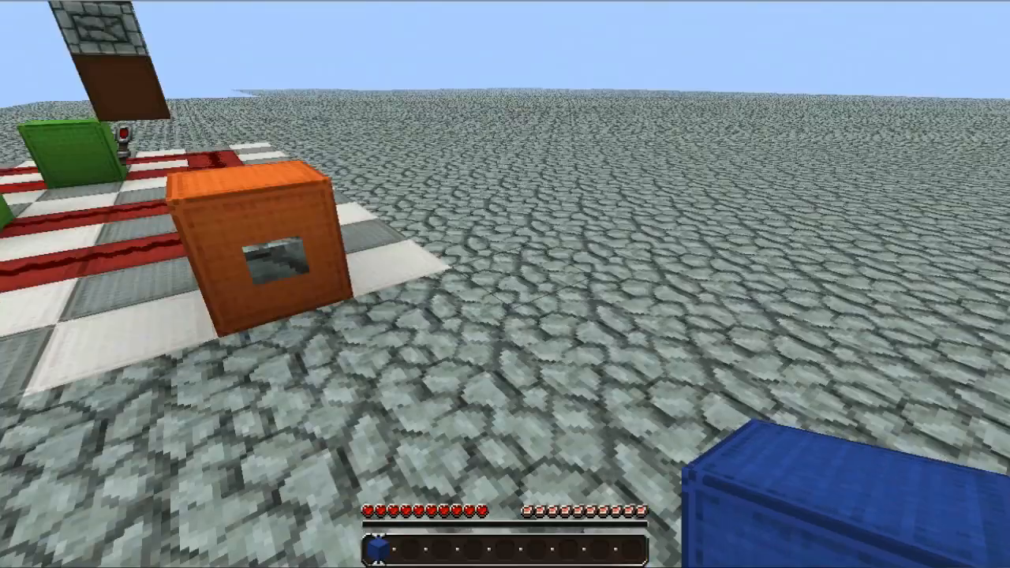
{"action": "mouse_move", "coordinate": [505, 284]}
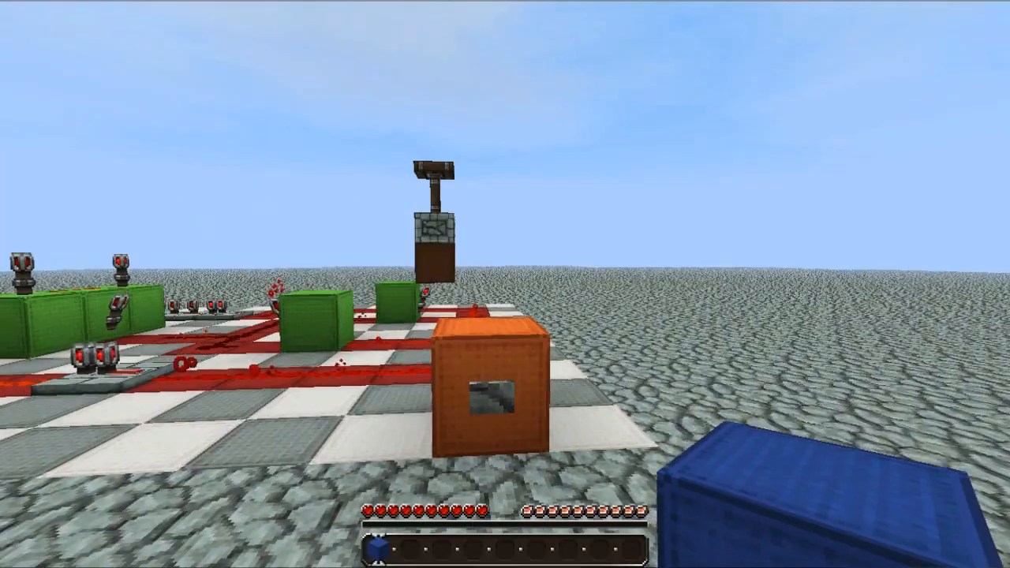